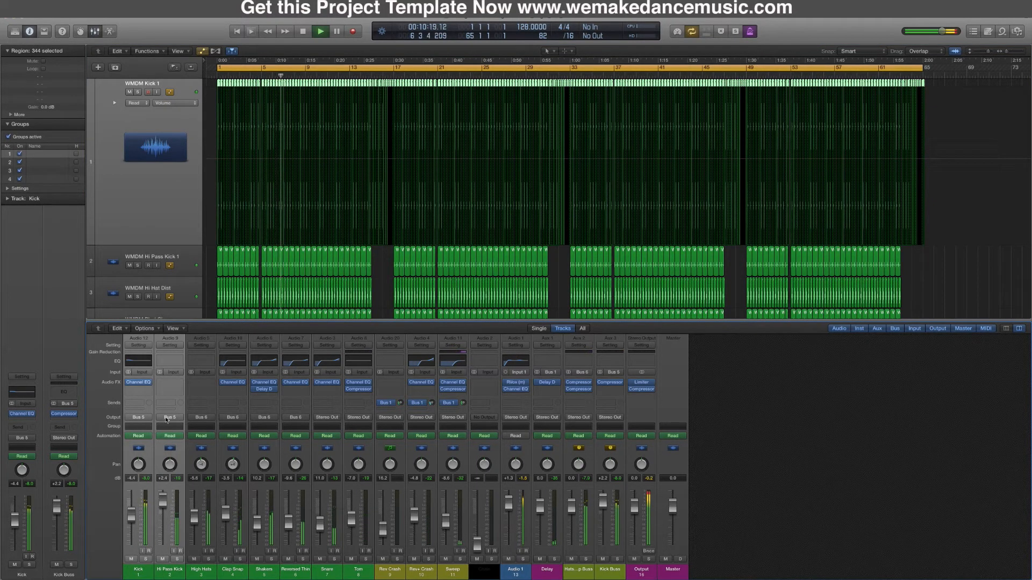
# Open the Output channel's Limiter and Compressor windows, placing the Compressor below the Limiter
pyautogui.click(168, 570)
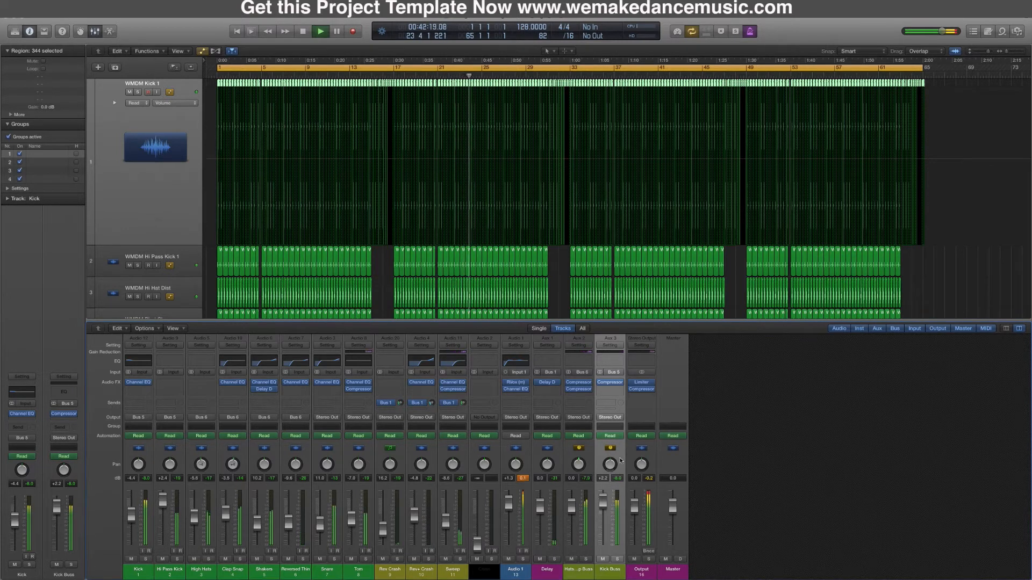
pyautogui.click(578, 372)
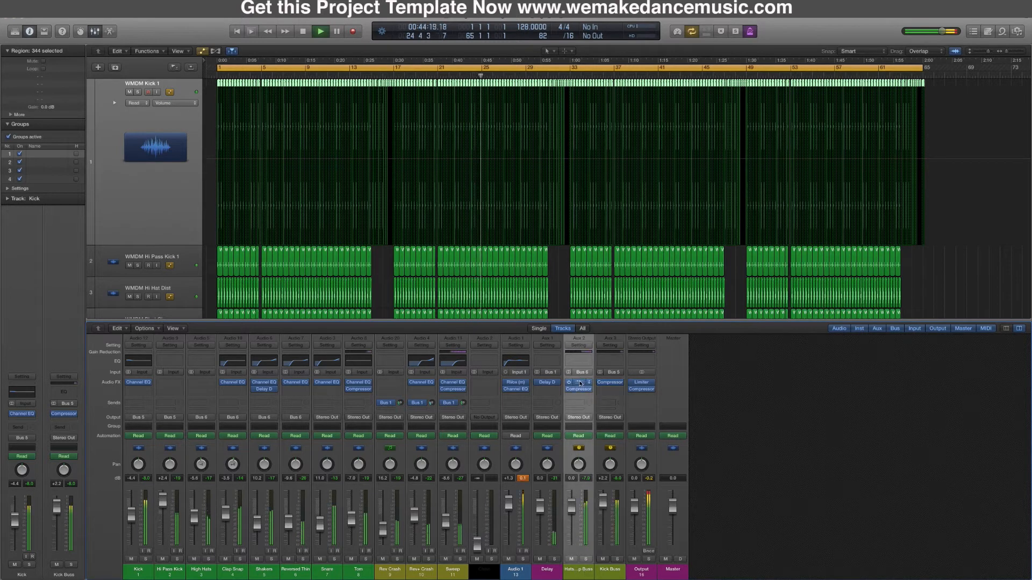
pyautogui.click(577, 389)
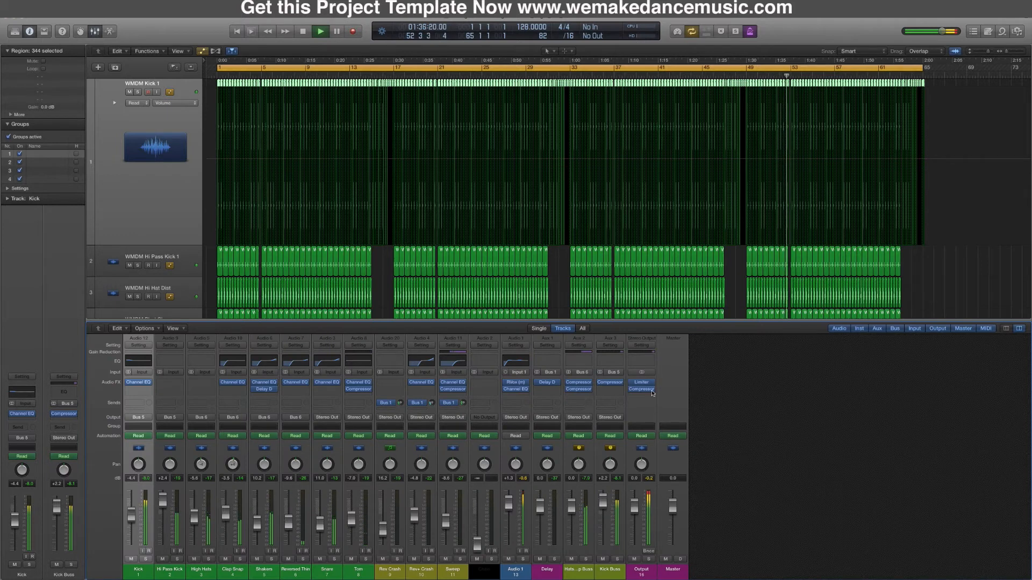
pyautogui.click(639, 382)
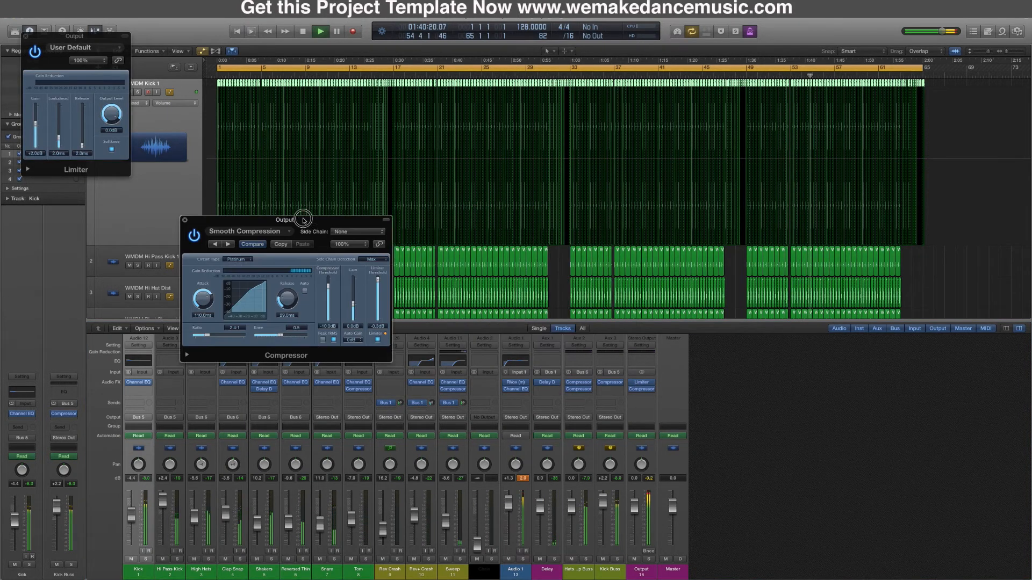
pyautogui.moveTo(282, 219); pyautogui.dragTo(123, 184)
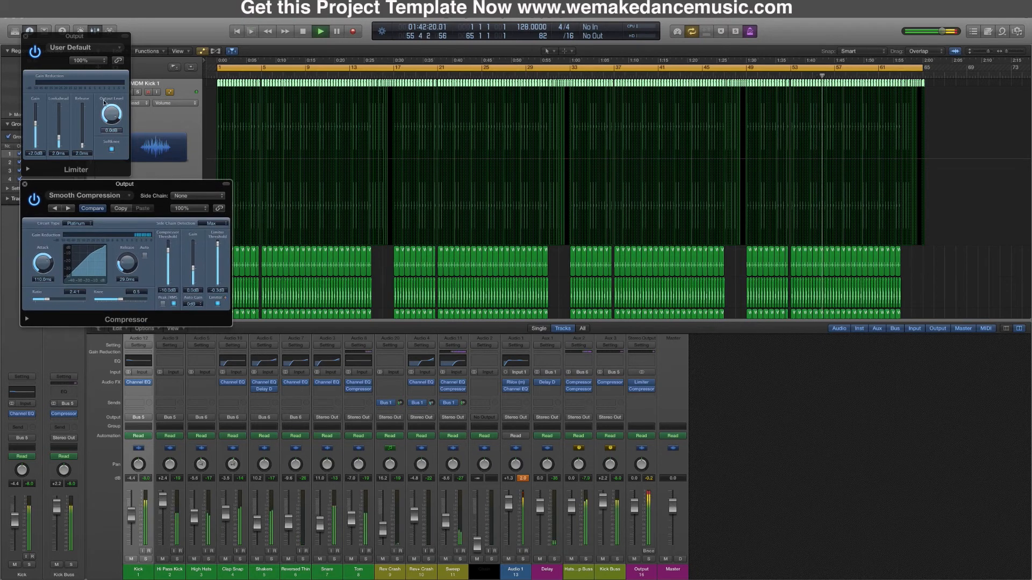